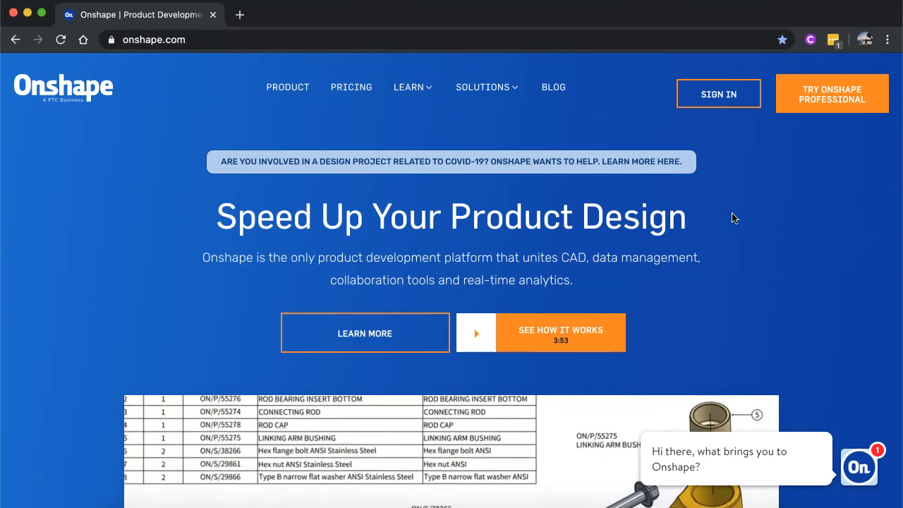
Open Pricing and scroll to the free Students & Educators and Hobbyists plans.
{"action": "scroll", "scroll_direction": "down", "scroll_amount": 3}
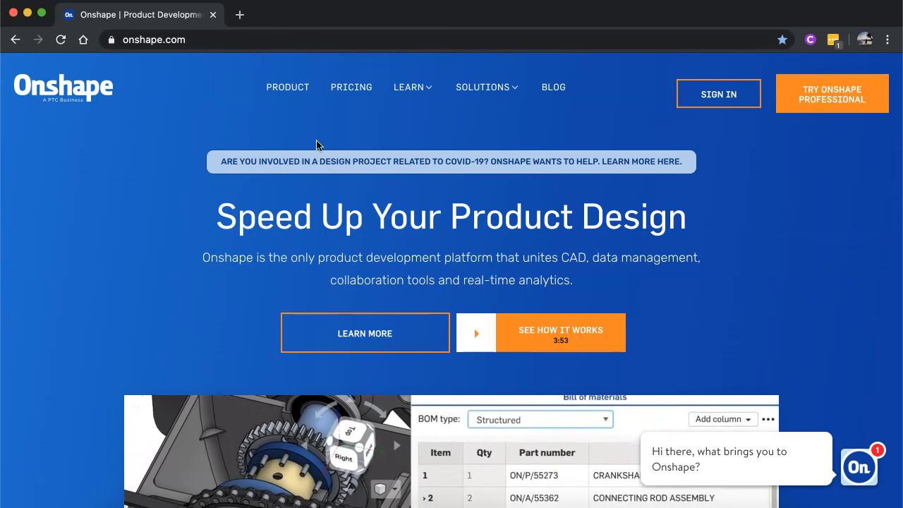
{"action": "left_click", "coordinate": [352, 87]}
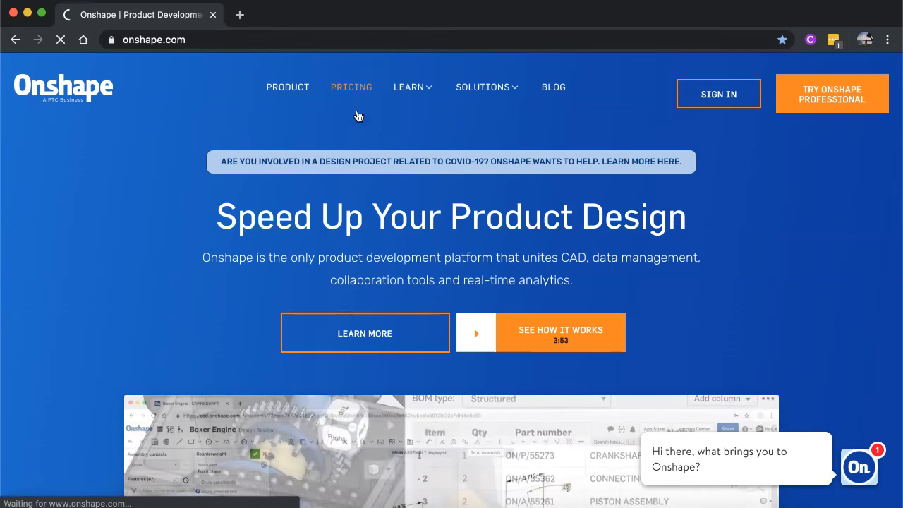
{"action": "left_click", "coordinate": [351, 87]}
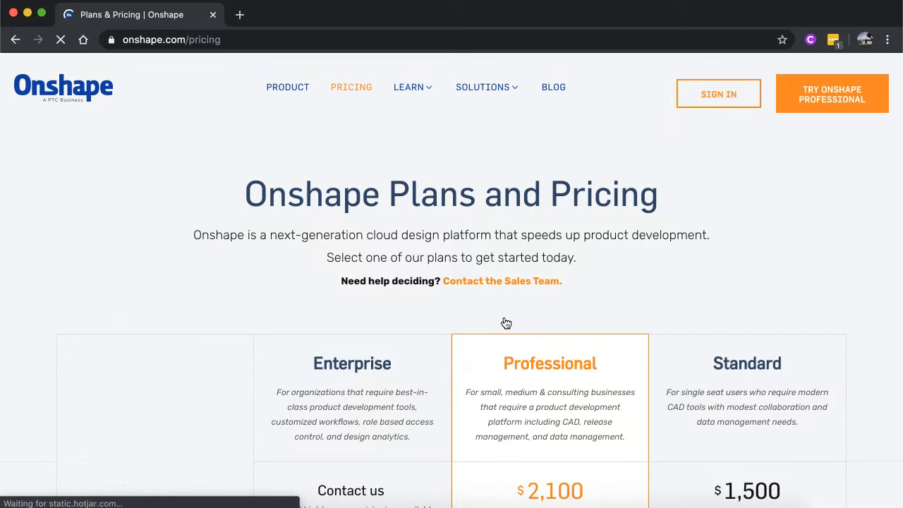
{"action": "scroll", "scroll_direction": "down", "scroll_amount": 3}
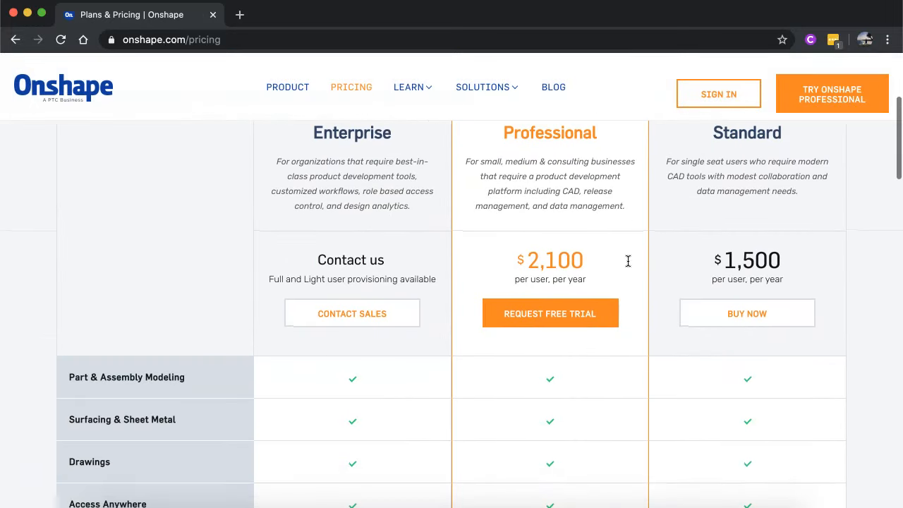
{"action": "scroll", "scroll_direction": "down", "scroll_amount": 3}
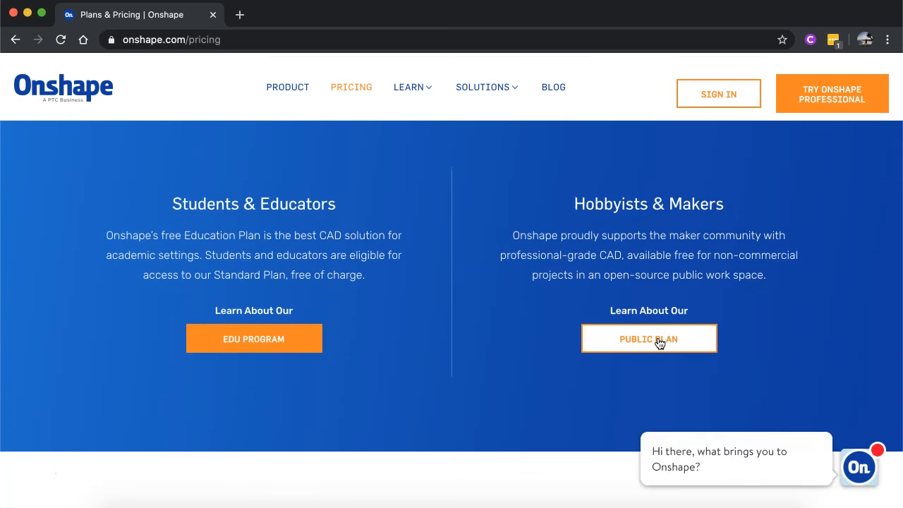
{"action": "mouse_move", "coordinate": [663, 294]}
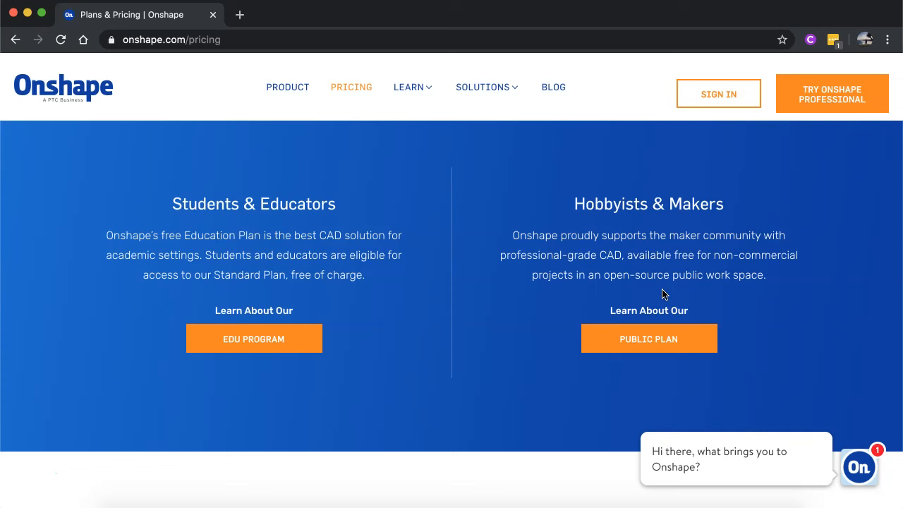
{"action": "mouse_move", "coordinate": [711, 308]}
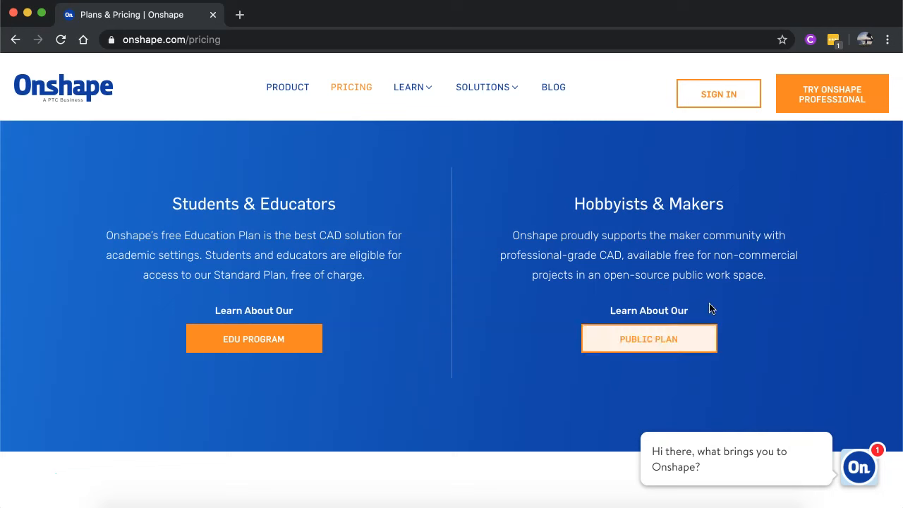
{"action": "mouse_move", "coordinate": [458, 280]}
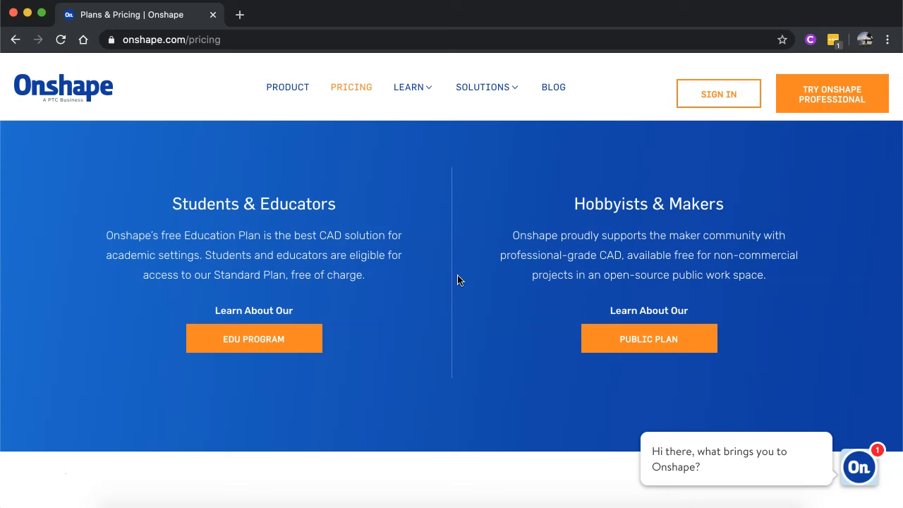
{"action": "mouse_move", "coordinate": [331, 297]}
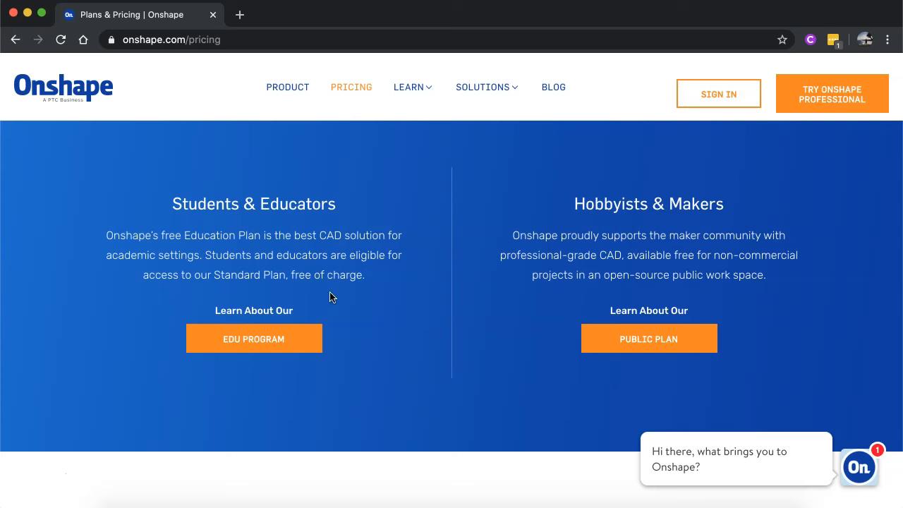
{"action": "mouse_move", "coordinate": [253, 338]}
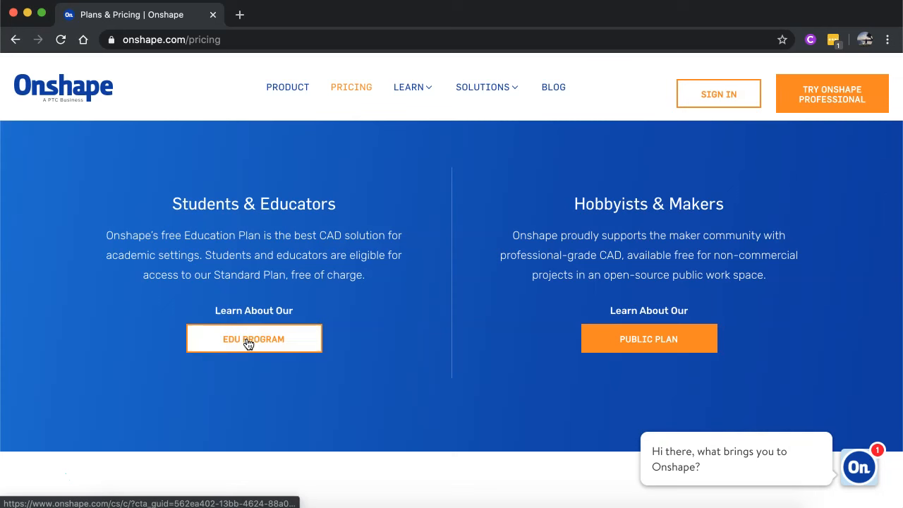
Open the EDU Program details and scroll to the Onshape EDU sign-up form.
{"action": "left_click", "coordinate": [254, 338]}
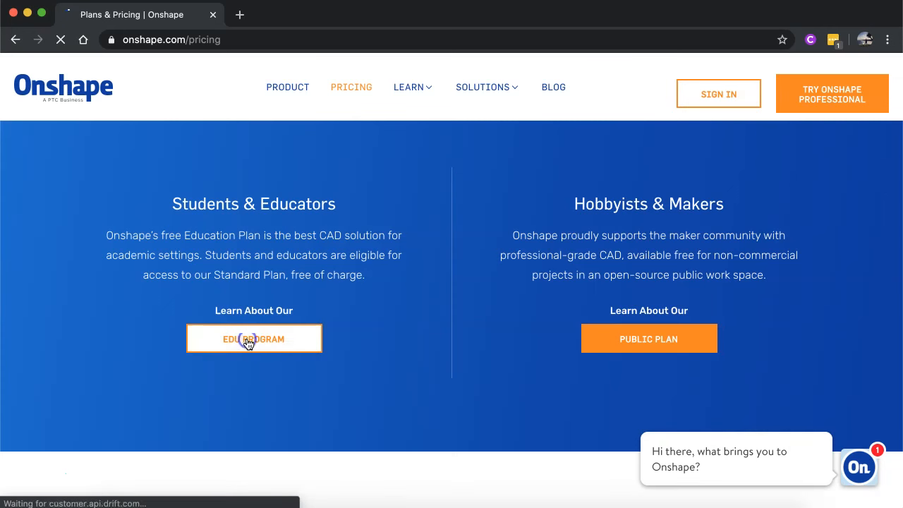
{"action": "left_click", "coordinate": [253, 338]}
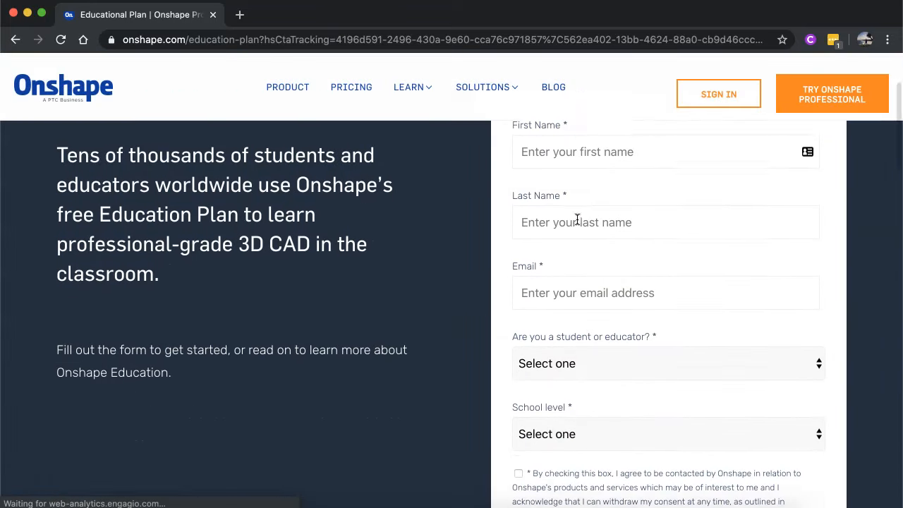
{"action": "scroll", "scroll_direction": "down", "scroll_amount": 3}
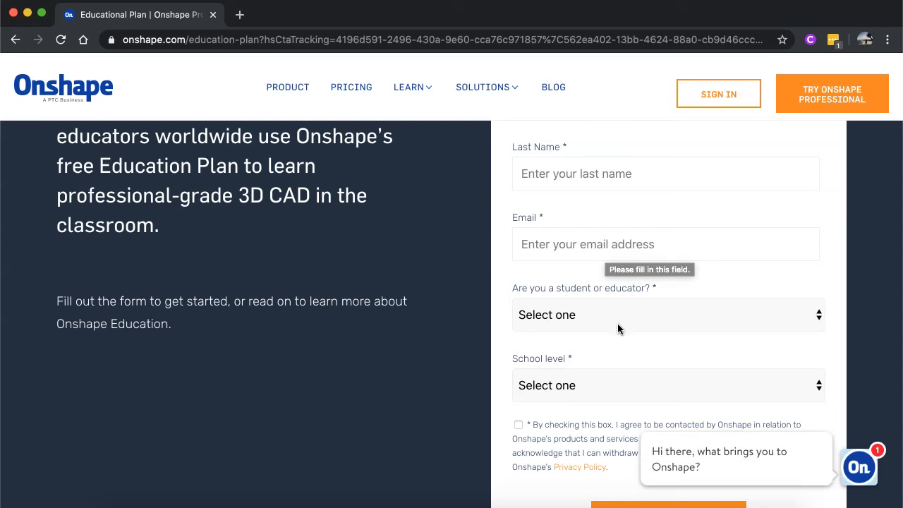
{"action": "left_click", "coordinate": [667, 314]}
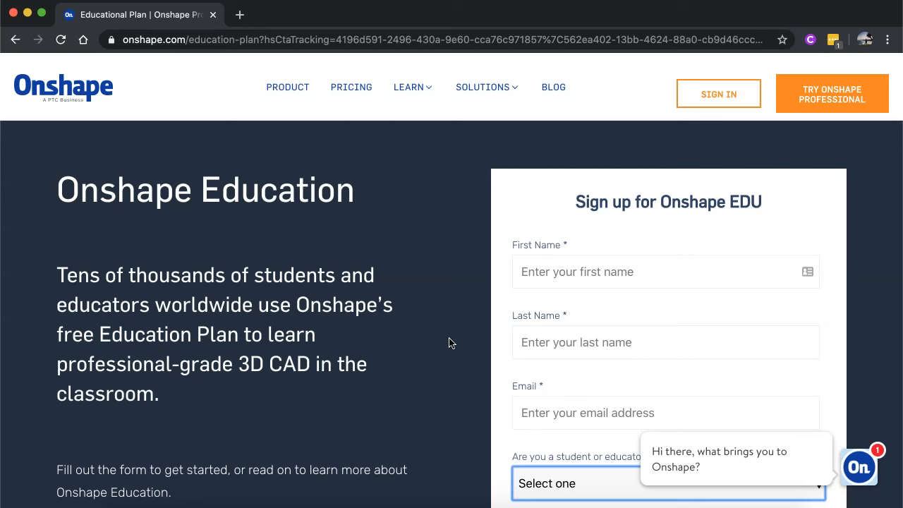
{"action": "mouse_move", "coordinate": [718, 94]}
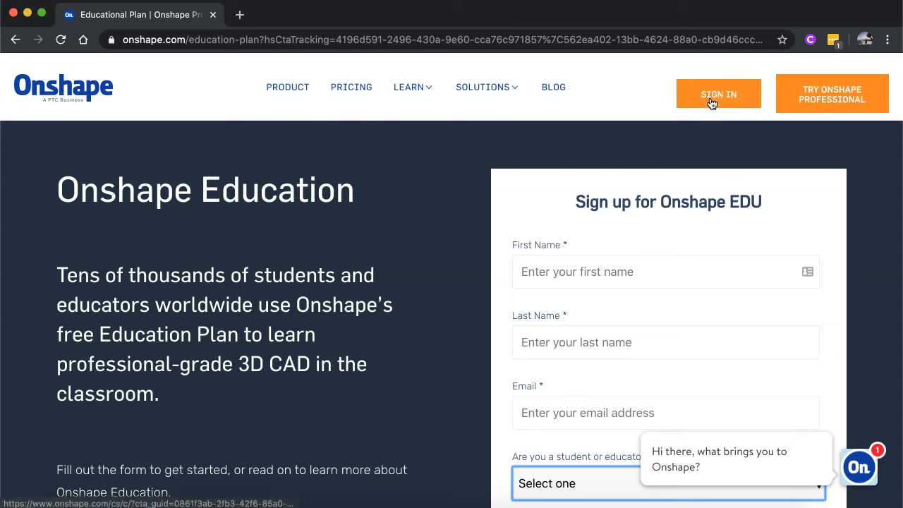
Go to the Onshape sign-in page and sign in to the account.
{"action": "left_click", "coordinate": [717, 93]}
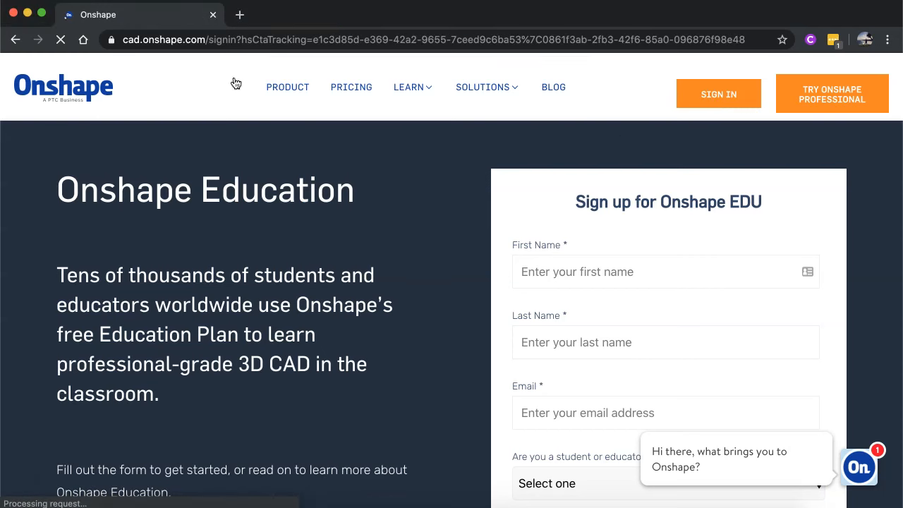
{"action": "left_click", "coordinate": [717, 94]}
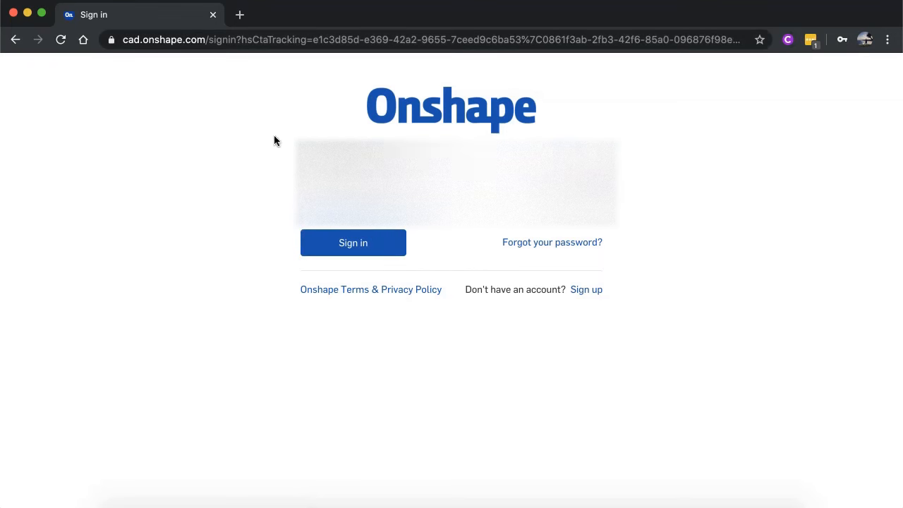
{"action": "left_click", "coordinate": [353, 242]}
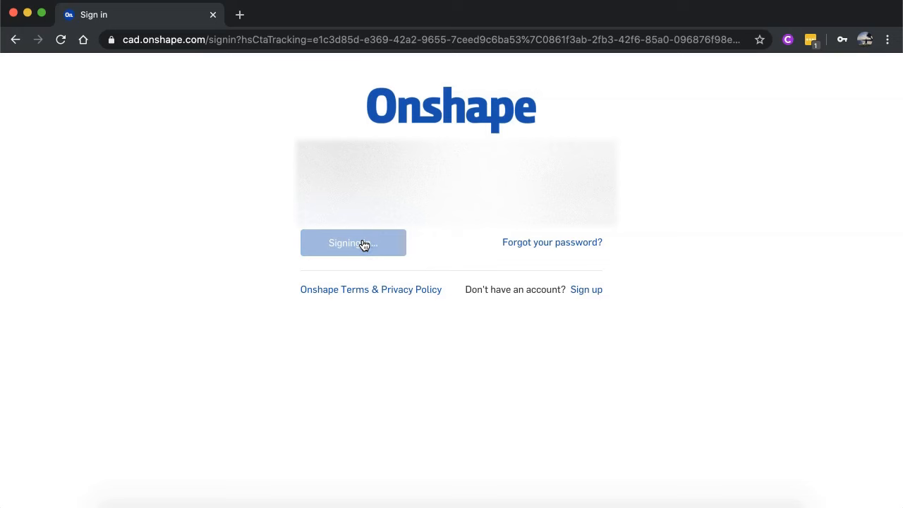
{"action": "left_click", "coordinate": [353, 242]}
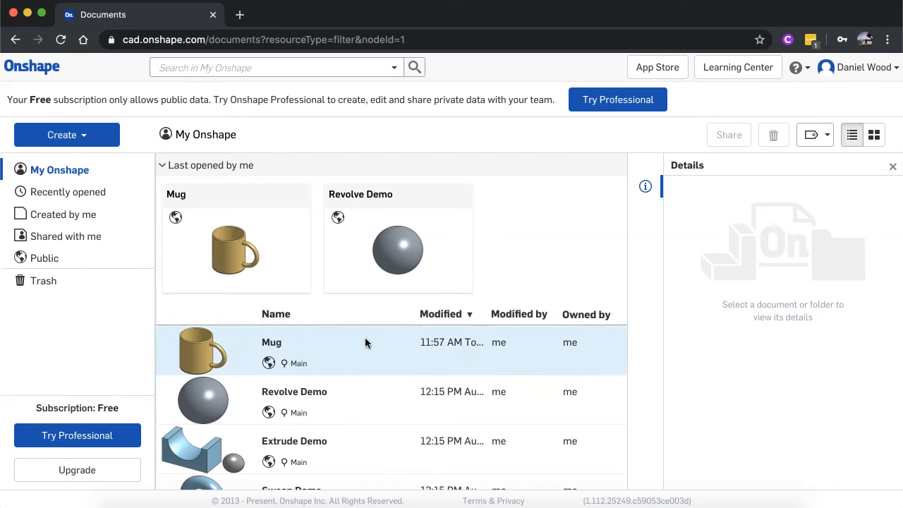
{"action": "mouse_move", "coordinate": [271, 343]}
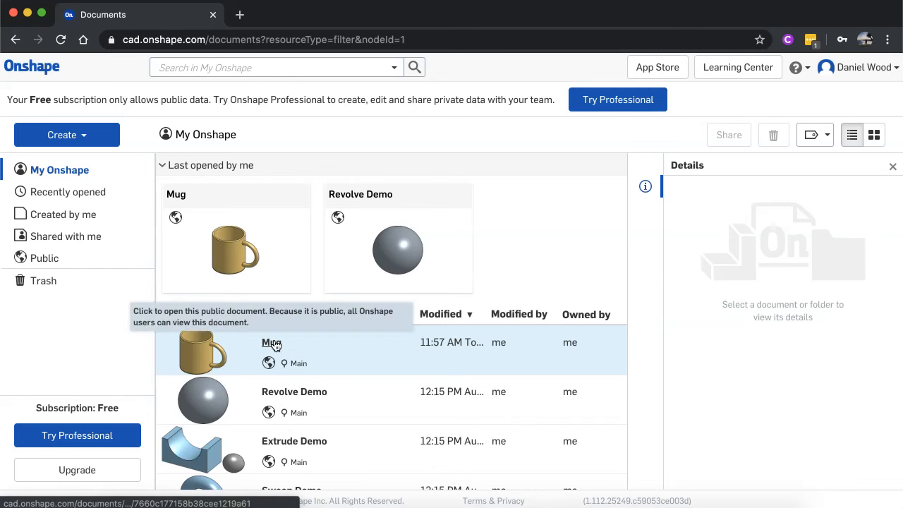
{"action": "mouse_move", "coordinate": [359, 356]}
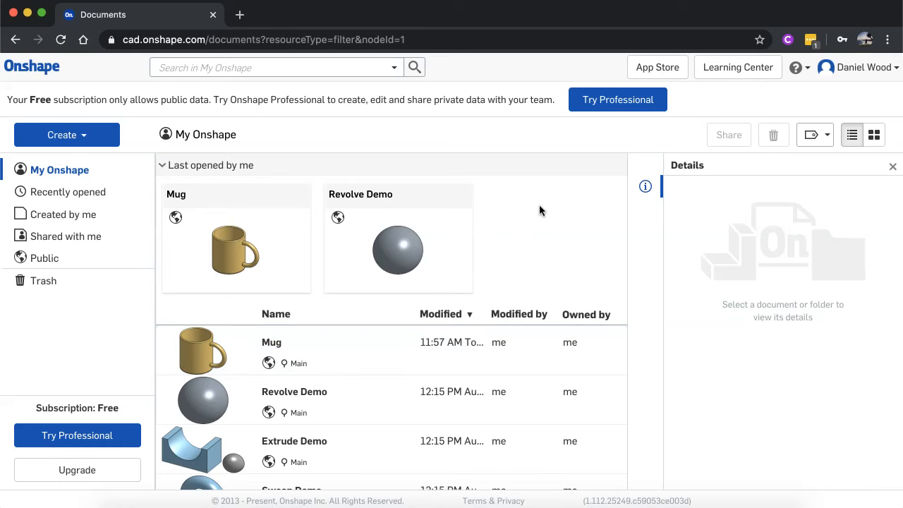
{"action": "mouse_move", "coordinate": [585, 221]}
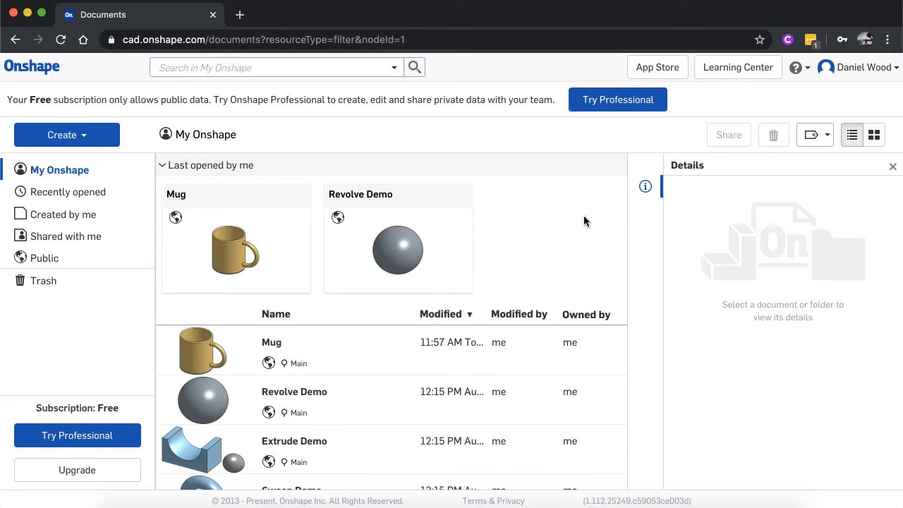
{"action": "mouse_move", "coordinate": [737, 67]}
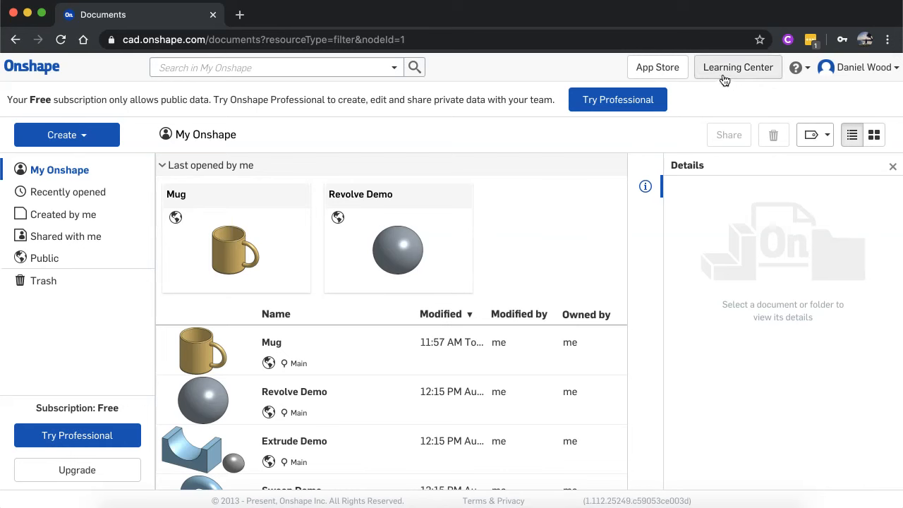
{"action": "mouse_move", "coordinate": [737, 67]}
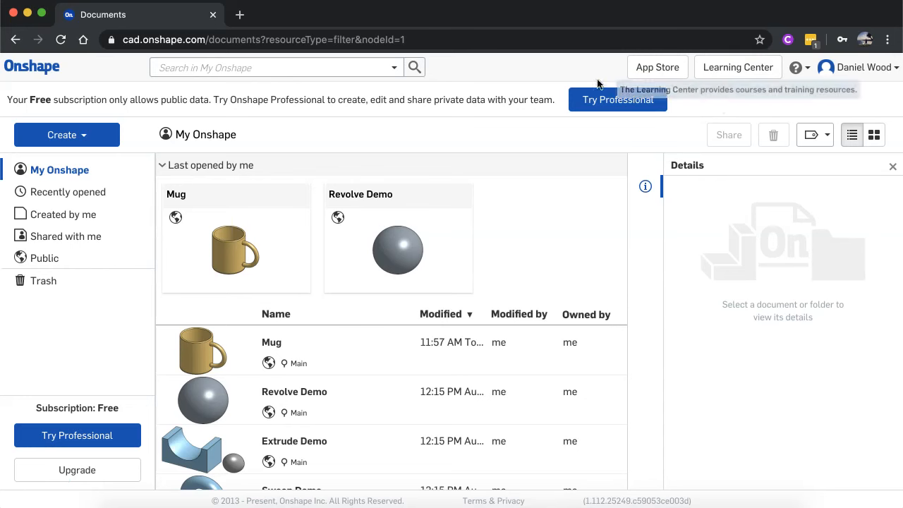
{"action": "mouse_move", "coordinate": [510, 125]}
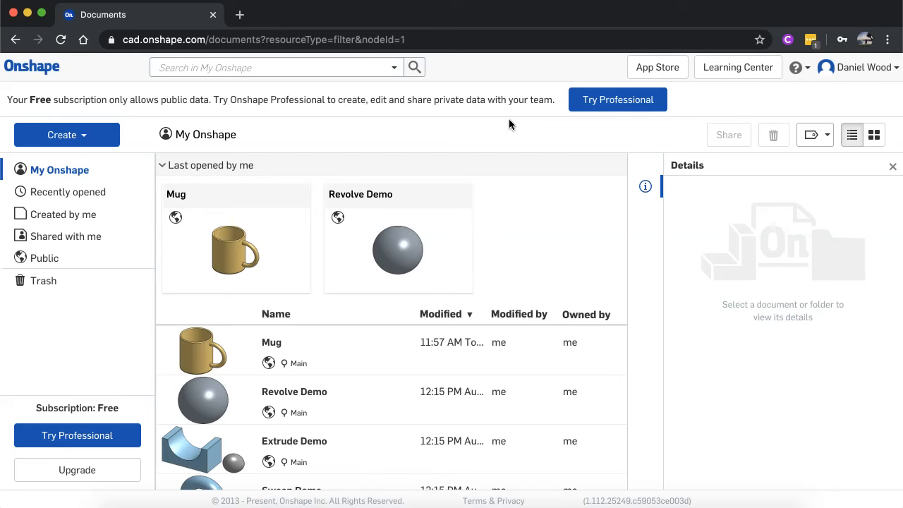
{"action": "mouse_move", "coordinate": [313, 132]}
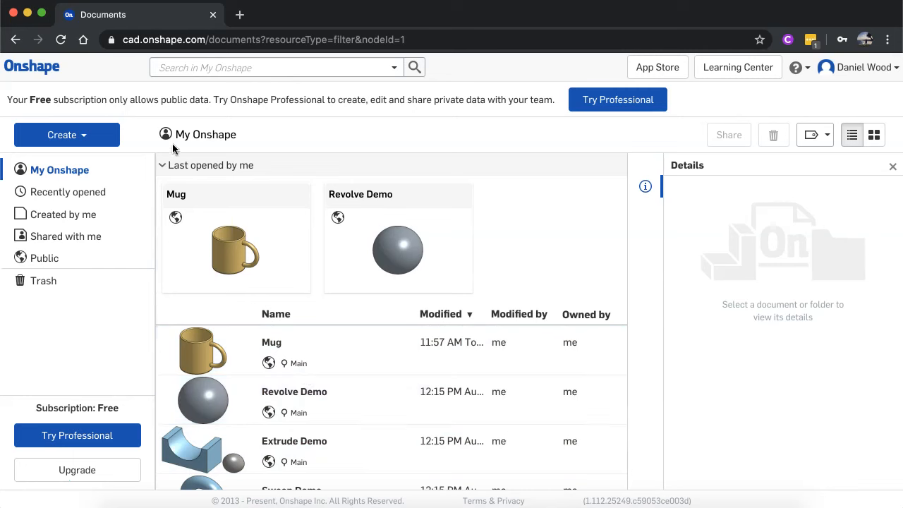
{"action": "mouse_move", "coordinate": [40, 67]}
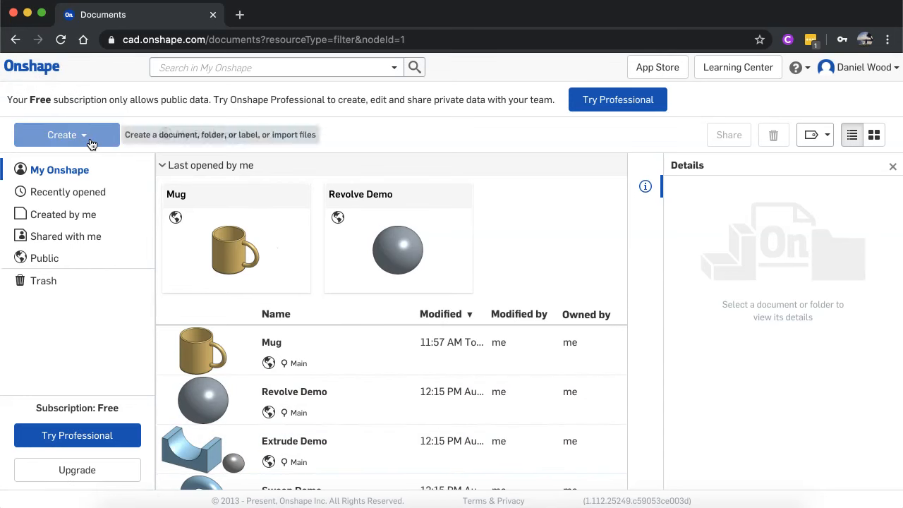
Create a new public document named 'My first drawing' from the Create menu.
{"action": "left_click", "coordinate": [66, 135]}
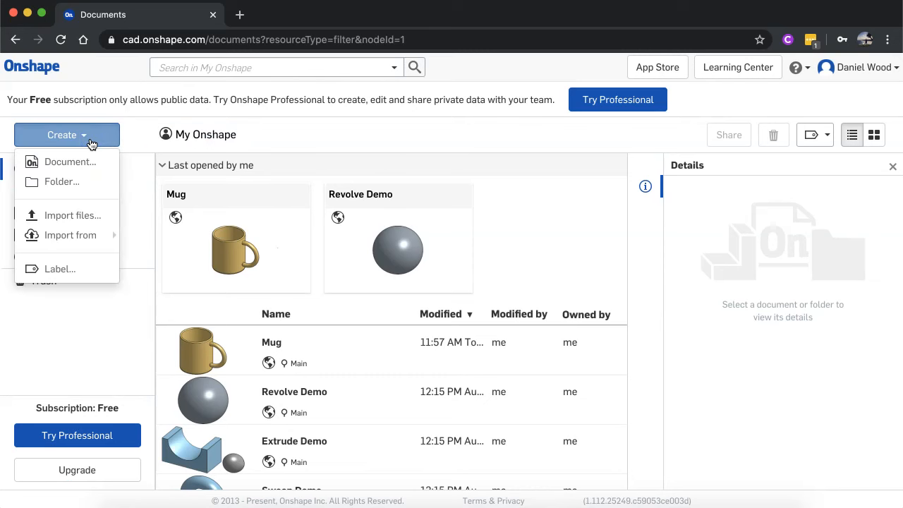
{"action": "mouse_move", "coordinate": [94, 161]}
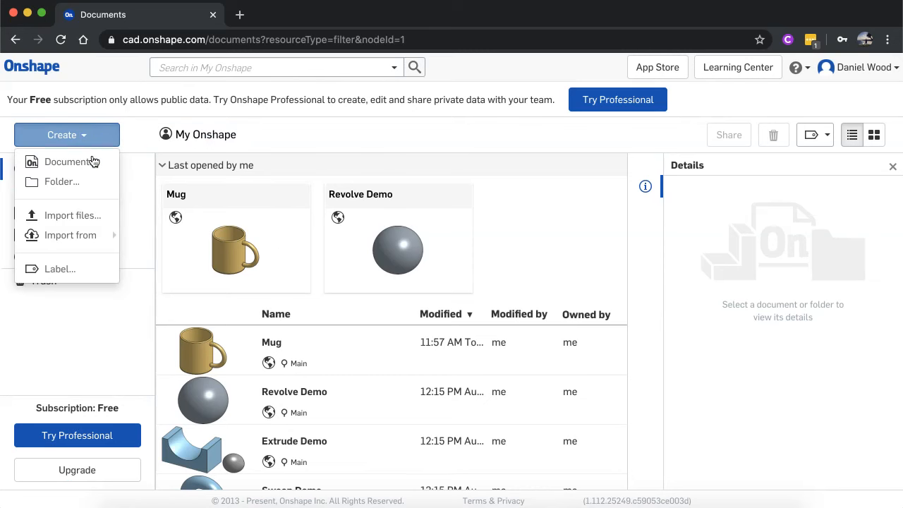
{"action": "left_click", "coordinate": [69, 161]}
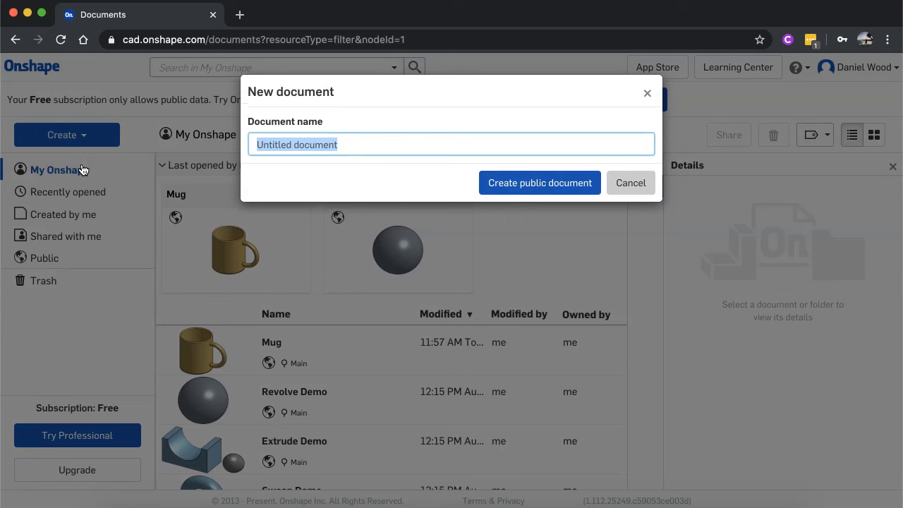
{"action": "type", "text": "My first drawing"}
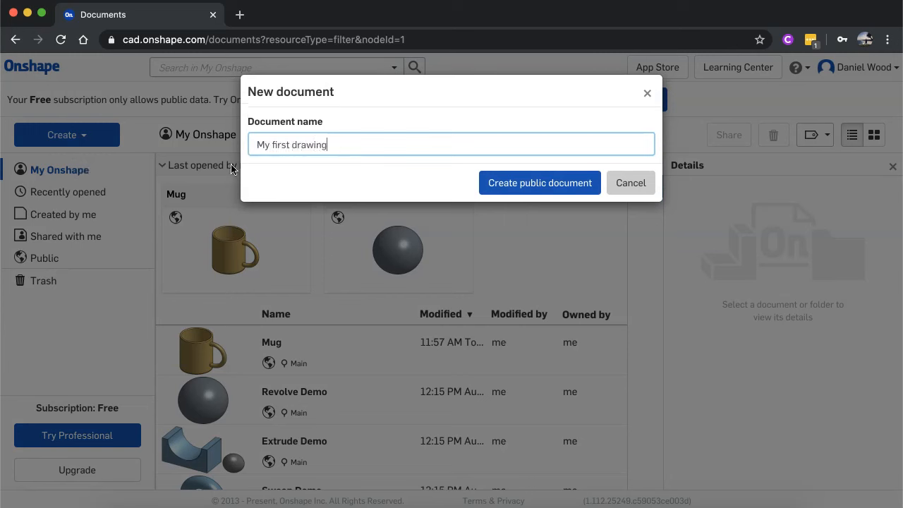
{"action": "left_click", "coordinate": [630, 182]}
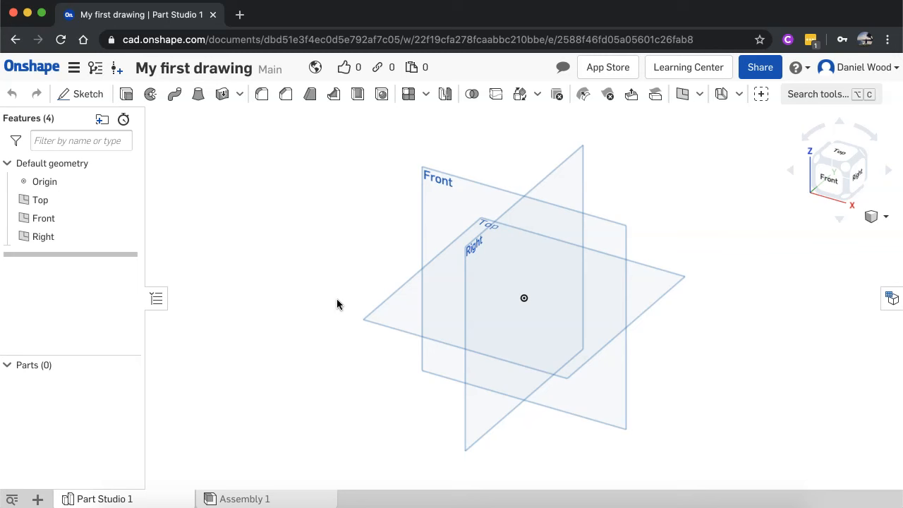
{"action": "mouse_move", "coordinate": [327, 266]}
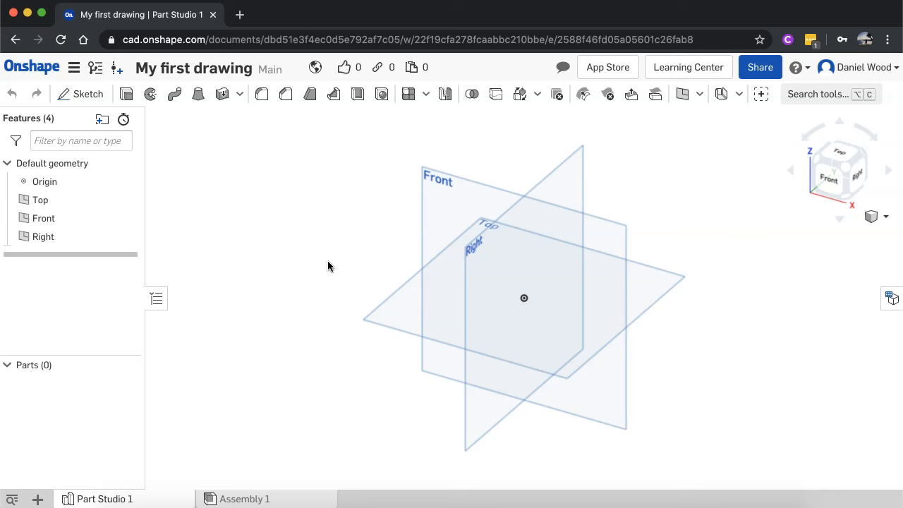
{"action": "mouse_move", "coordinate": [37, 179]}
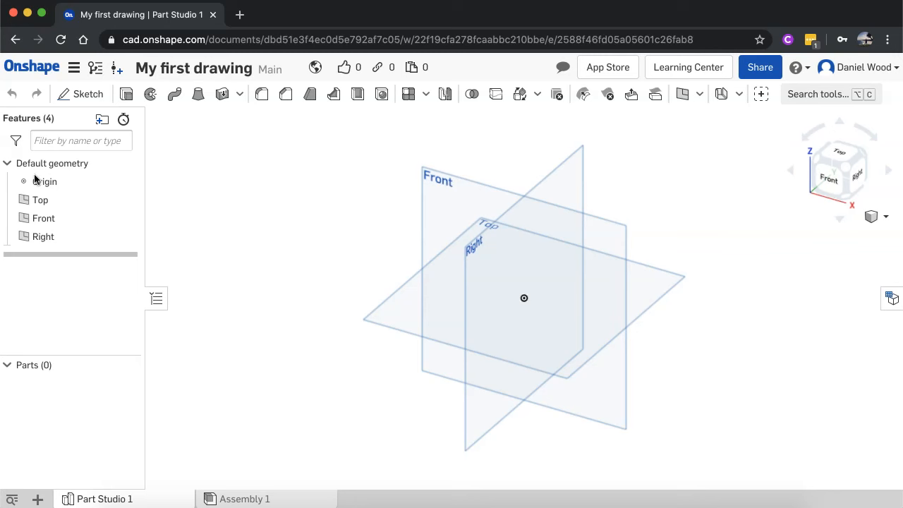
{"action": "mouse_move", "coordinate": [325, 276]}
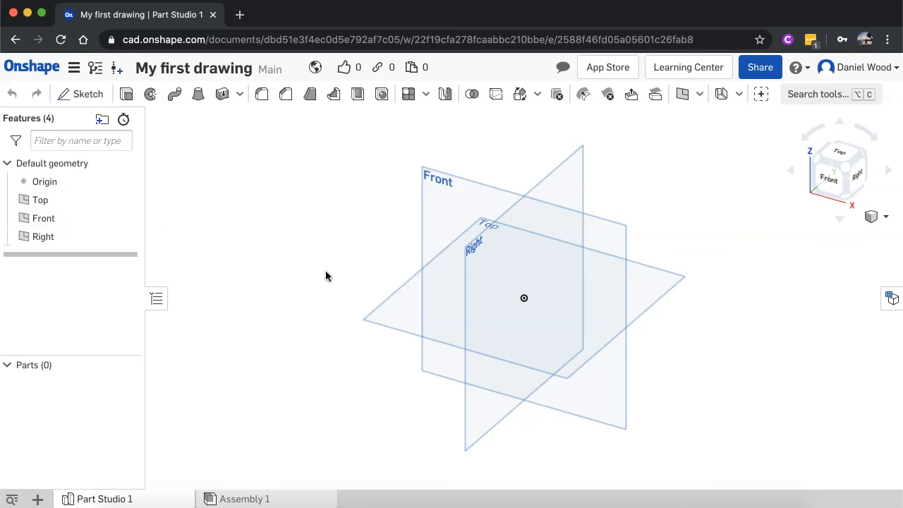
{"action": "mouse_move", "coordinate": [224, 266]}
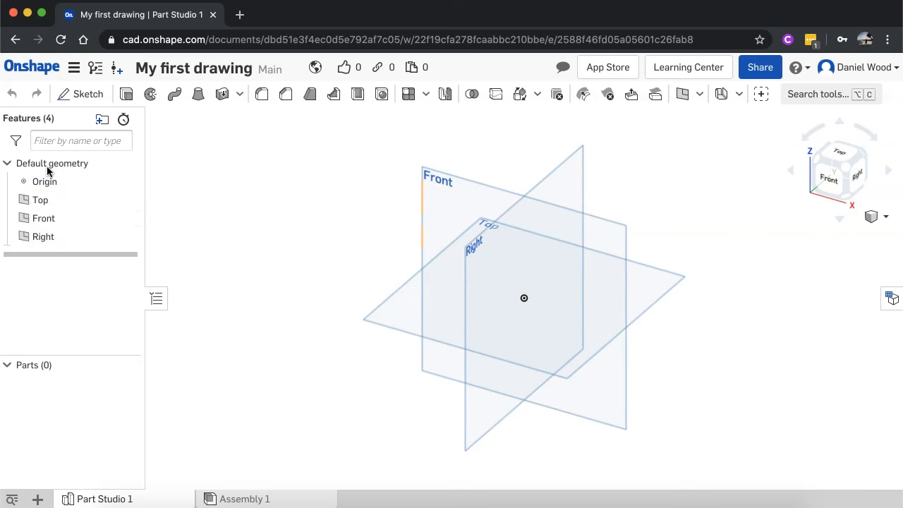
{"action": "left_click", "coordinate": [45, 181]}
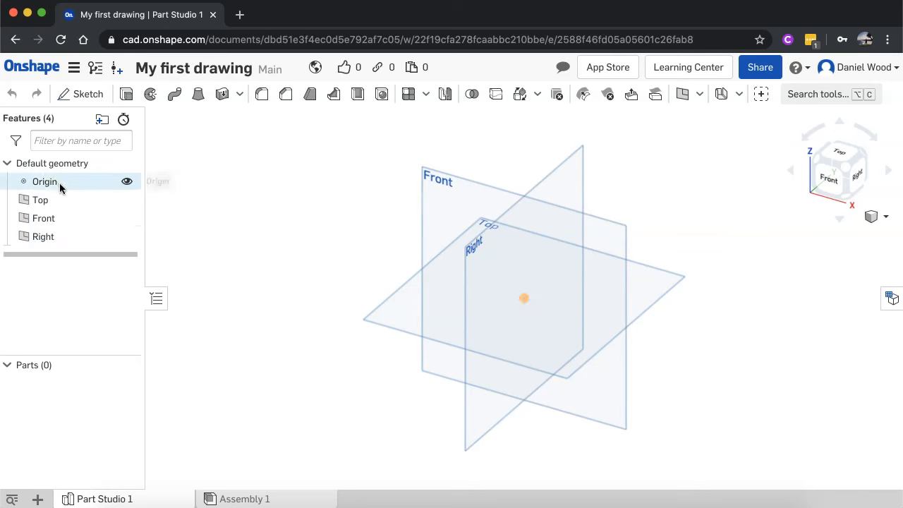
{"action": "left_click", "coordinate": [43, 236]}
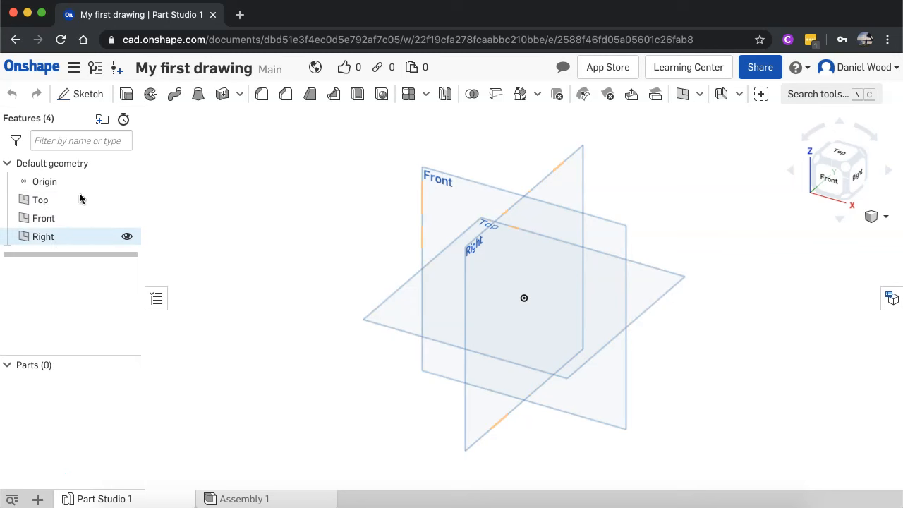
{"action": "mouse_move", "coordinate": [43, 236]}
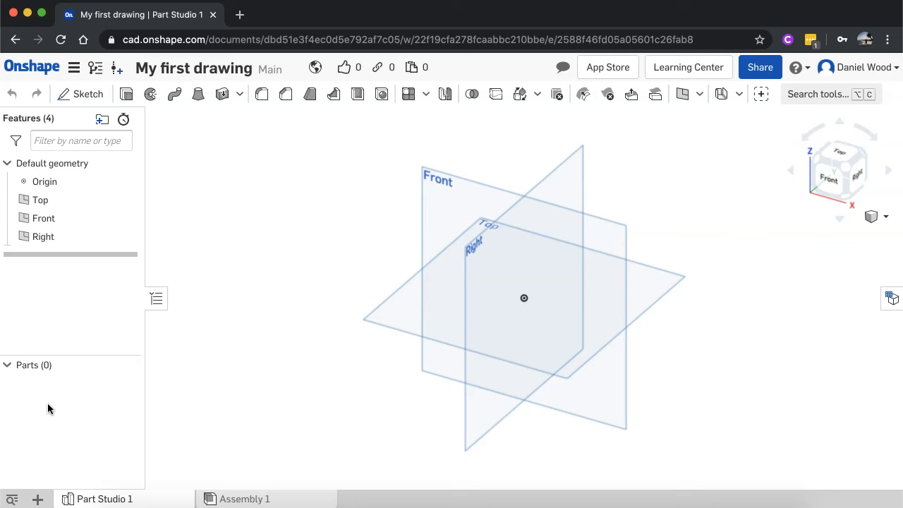
{"action": "mouse_move", "coordinate": [849, 173]}
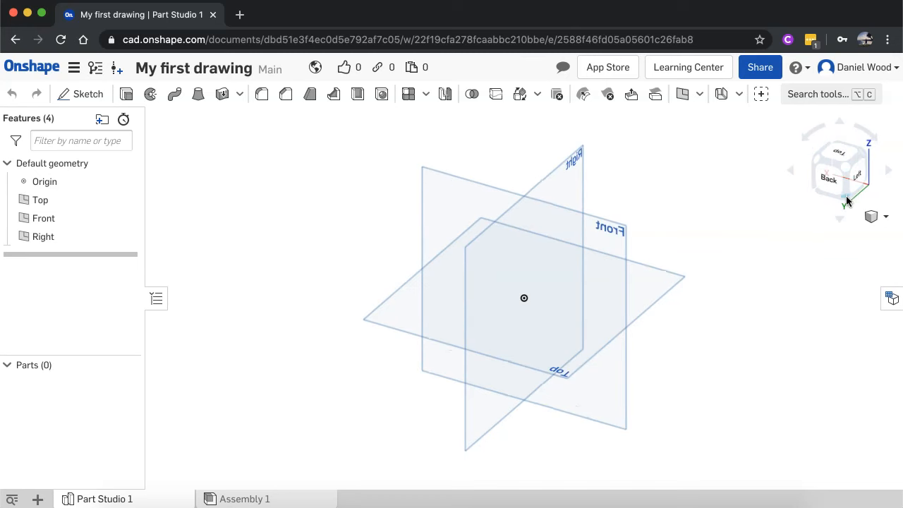
Rotate the view cube to the Back view and orbit around the default planes.
{"action": "left_click", "coordinate": [837, 169]}
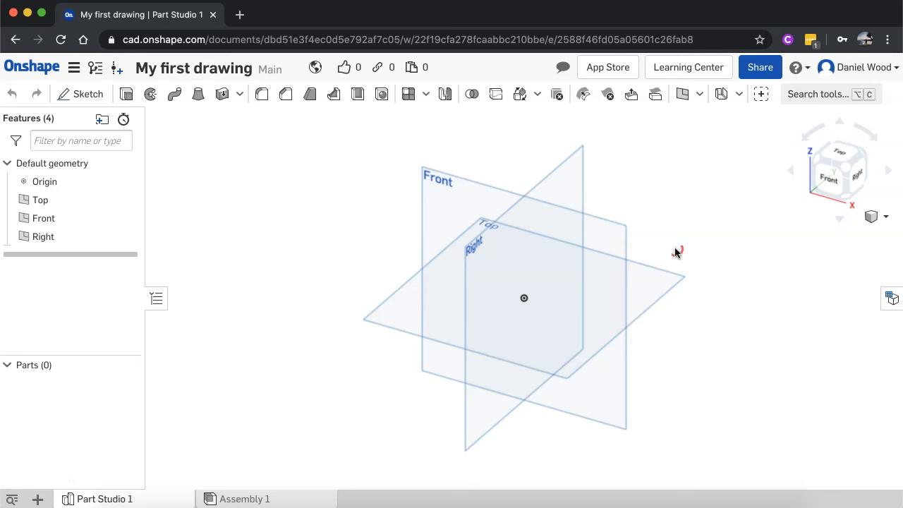
{"action": "left_click_drag", "start_coordinate": [677, 252], "coordinate": [705, 240]}
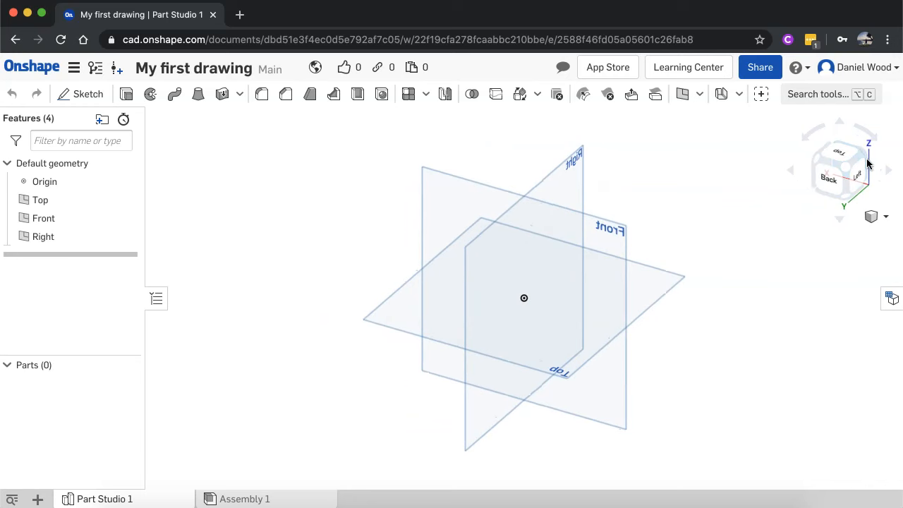
{"action": "left_click_drag", "start_coordinate": [867, 162], "coordinate": [811, 130]}
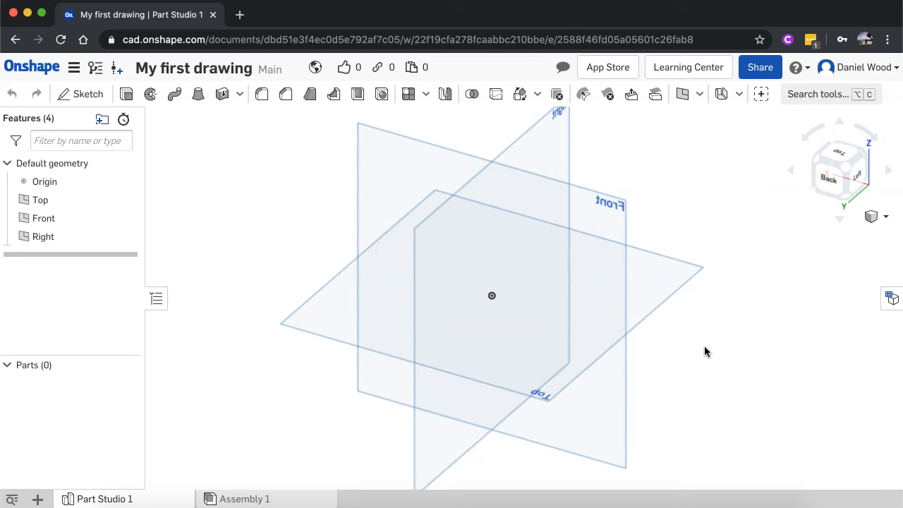
{"action": "mouse_move", "coordinate": [728, 355]}
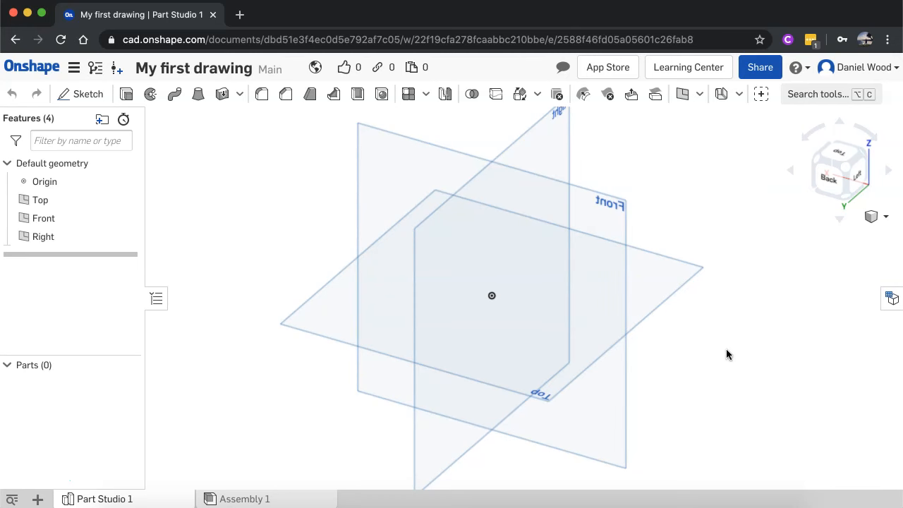
{"action": "left_click_drag", "start_coordinate": [726, 354], "coordinate": [675, 330]}
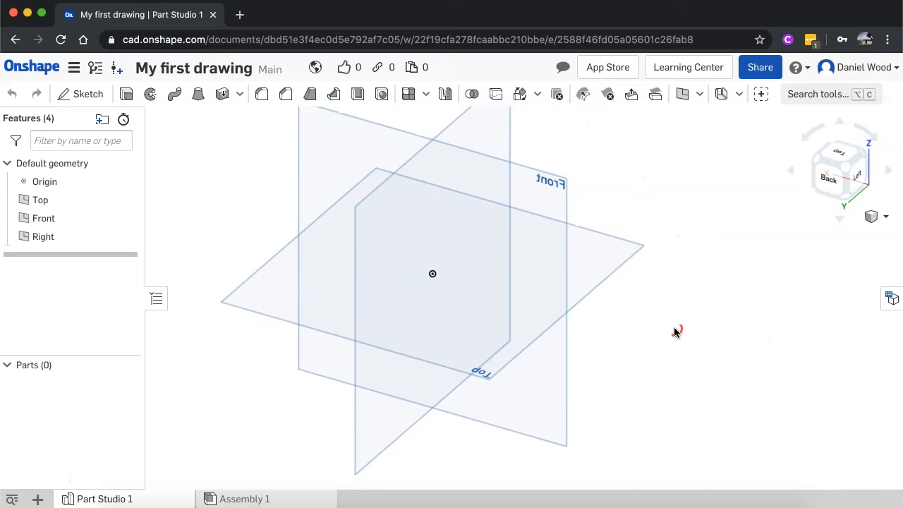
{"action": "left_click_drag", "start_coordinate": [674, 332], "coordinate": [853, 315]}
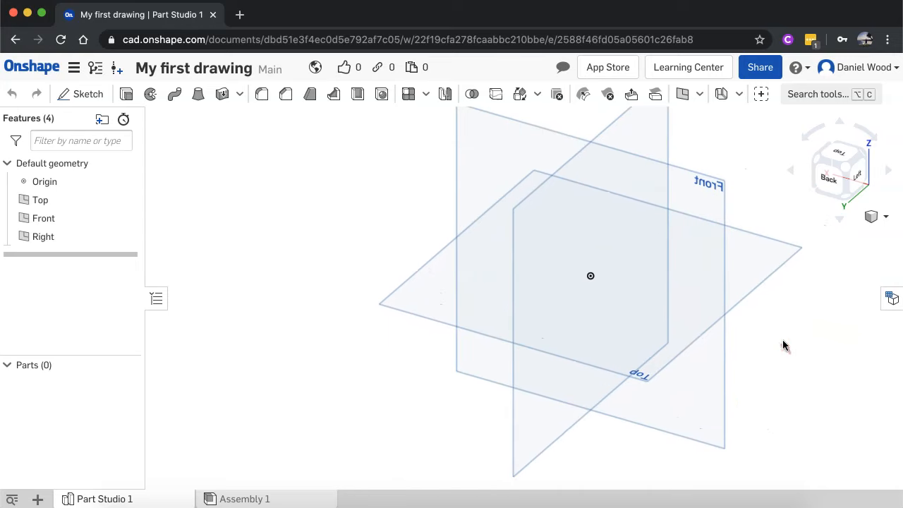
{"action": "left_click_drag", "start_coordinate": [785, 345], "coordinate": [730, 349]}
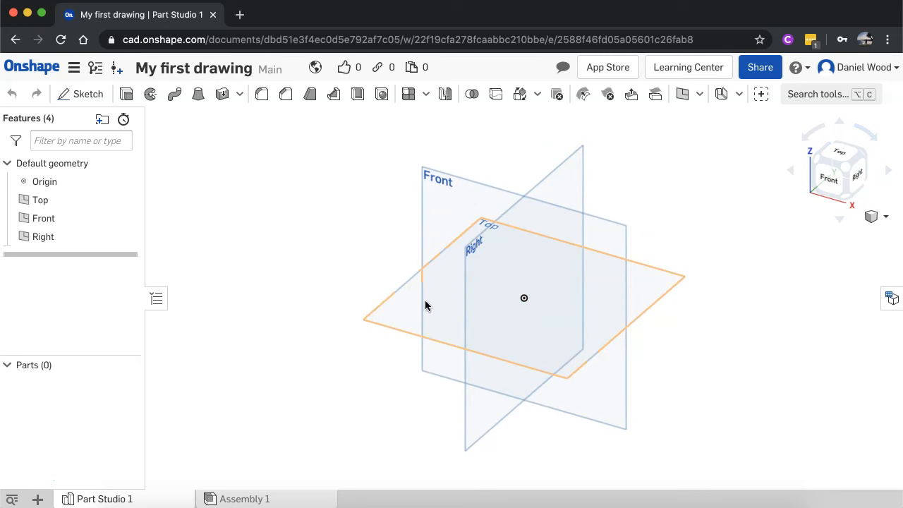
{"action": "mouse_move", "coordinate": [404, 310]}
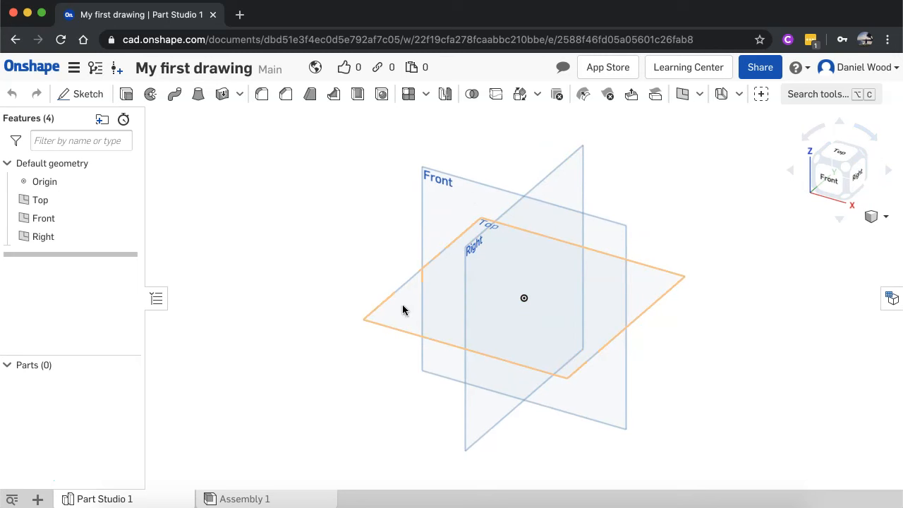
{"action": "mouse_move", "coordinate": [397, 325]}
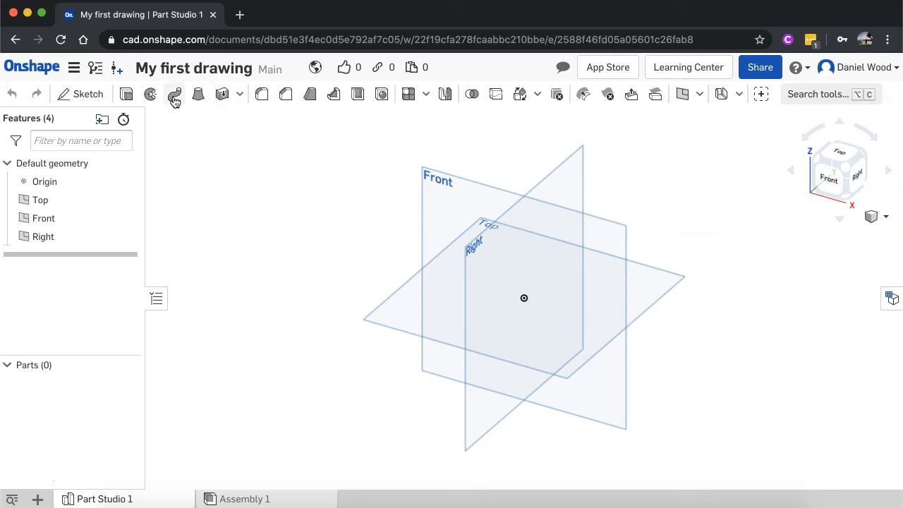
{"action": "mouse_move", "coordinate": [496, 97]}
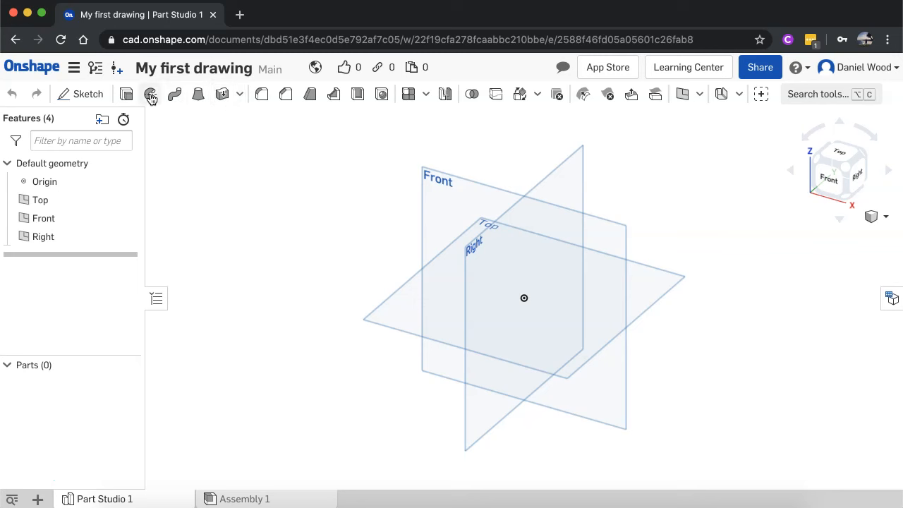
{"action": "mouse_move", "coordinate": [125, 94]}
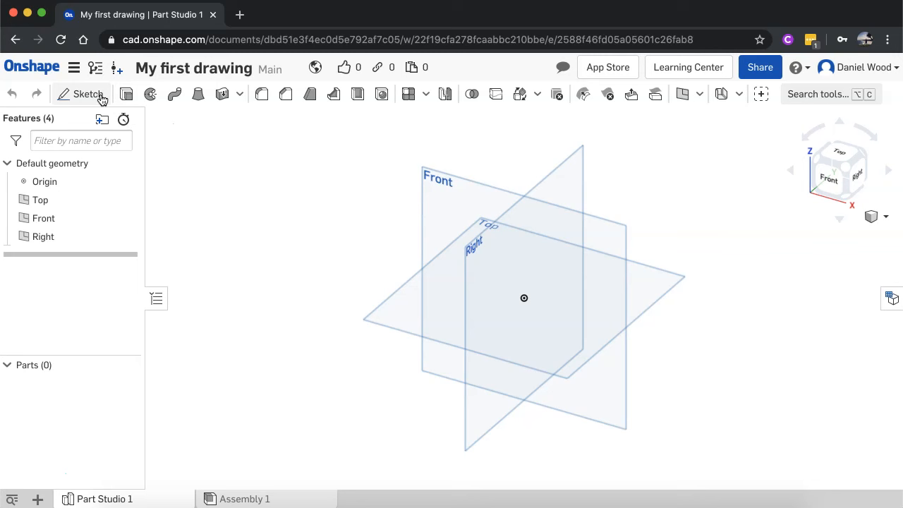
{"action": "mouse_move", "coordinate": [80, 94]}
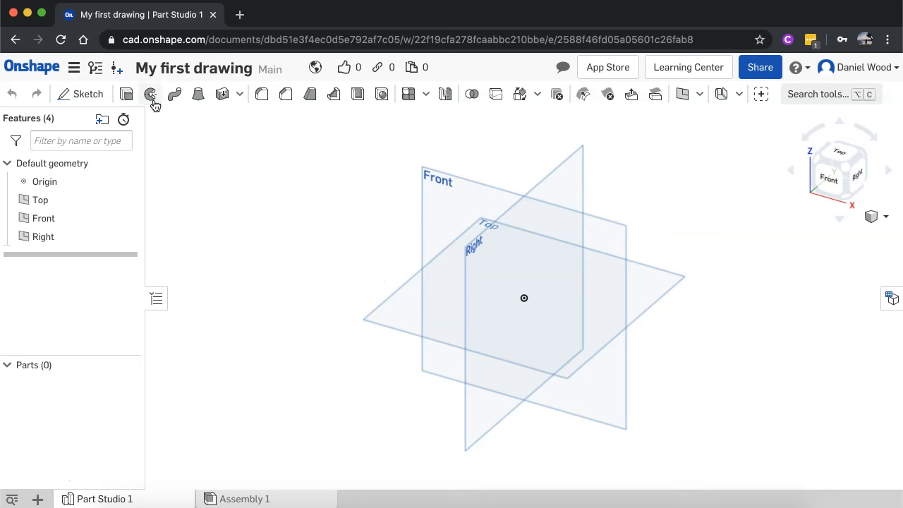
{"action": "mouse_move", "coordinate": [127, 94]}
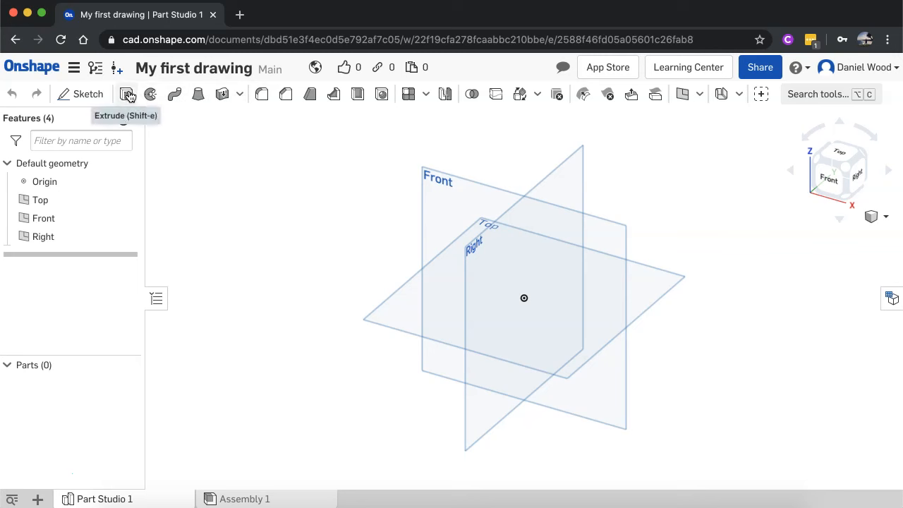
{"action": "mouse_move", "coordinate": [189, 143]}
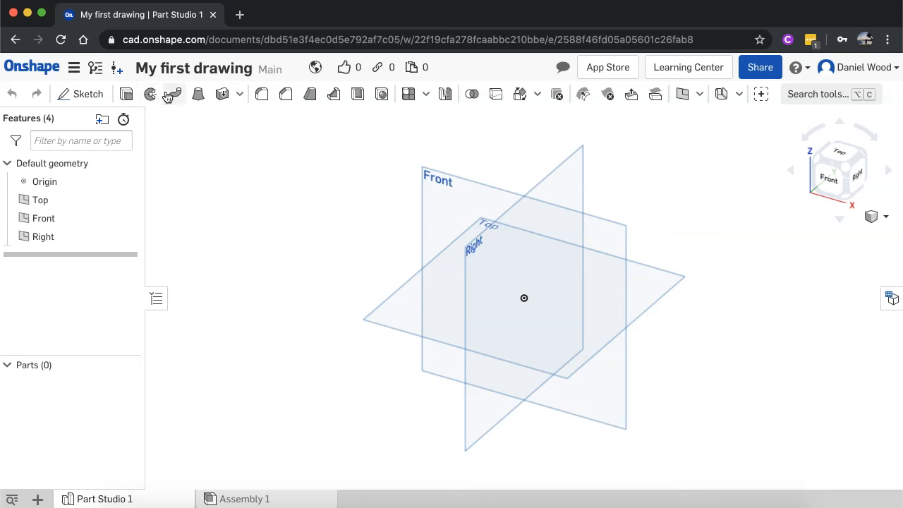
{"action": "mouse_move", "coordinate": [126, 93]}
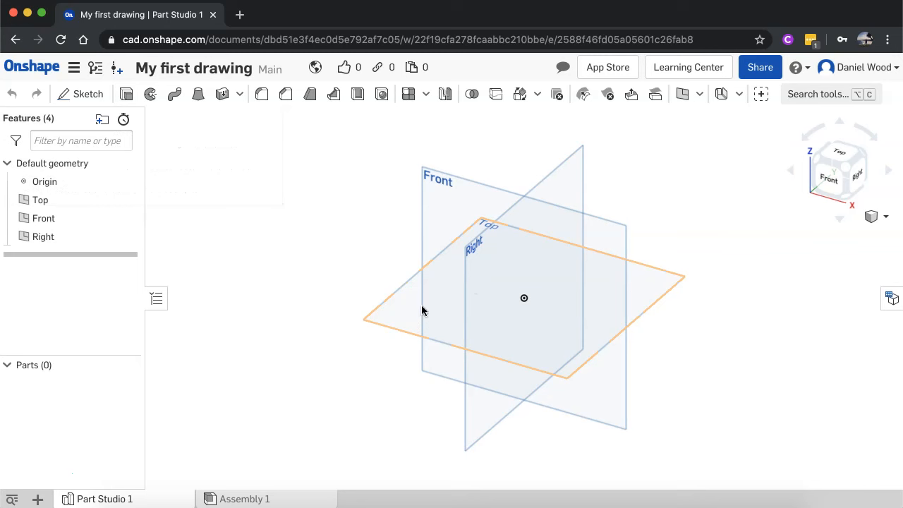
{"action": "mouse_move", "coordinate": [466, 319]}
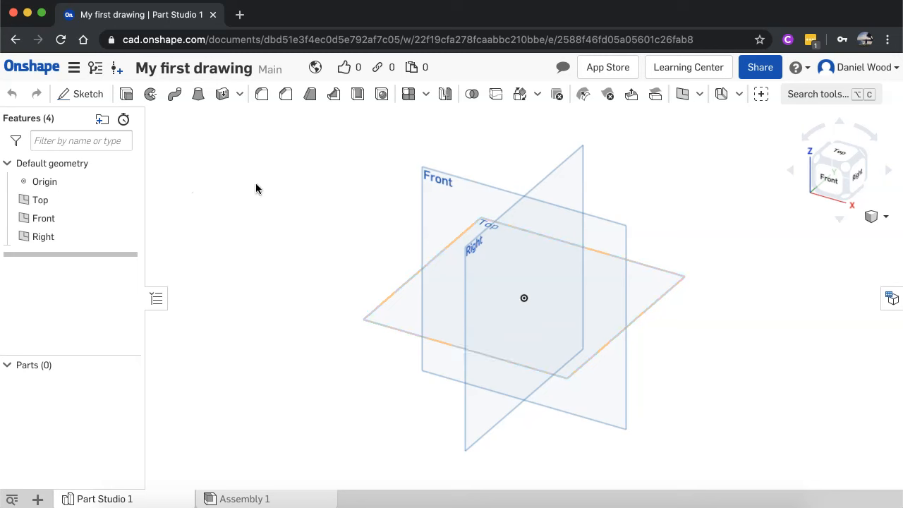
{"action": "mouse_move", "coordinate": [150, 94]}
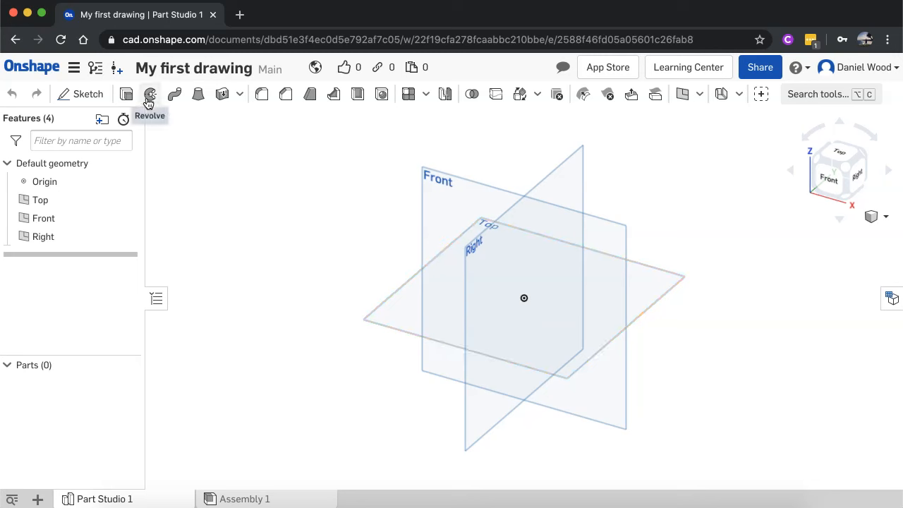
{"action": "mouse_move", "coordinate": [150, 94]}
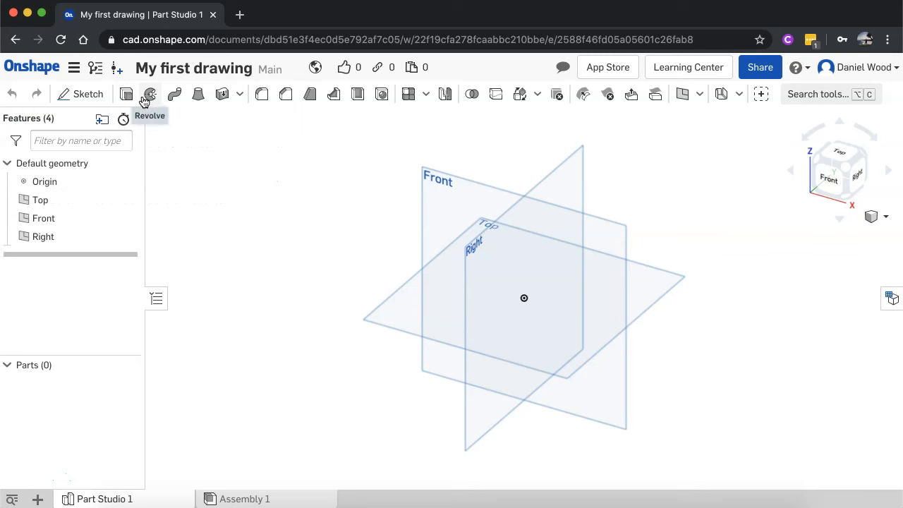
{"action": "mouse_move", "coordinate": [173, 94]}
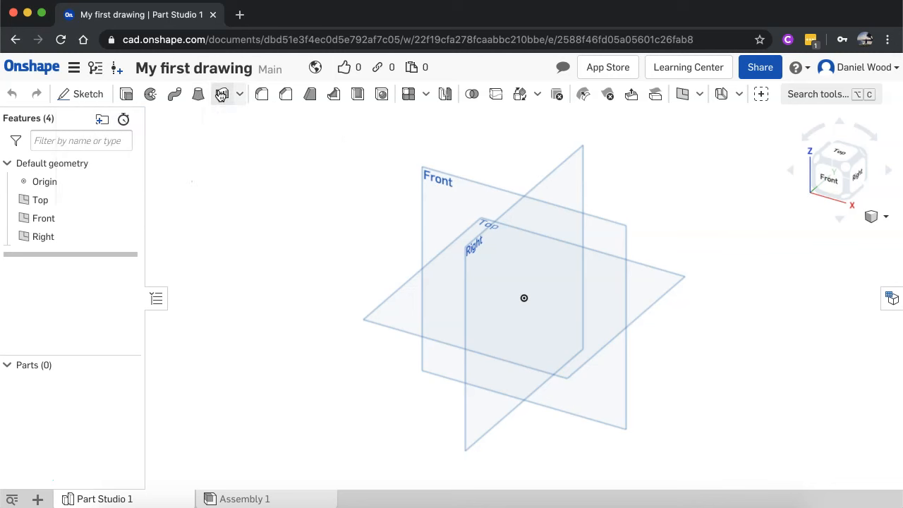
{"action": "mouse_move", "coordinate": [262, 94]}
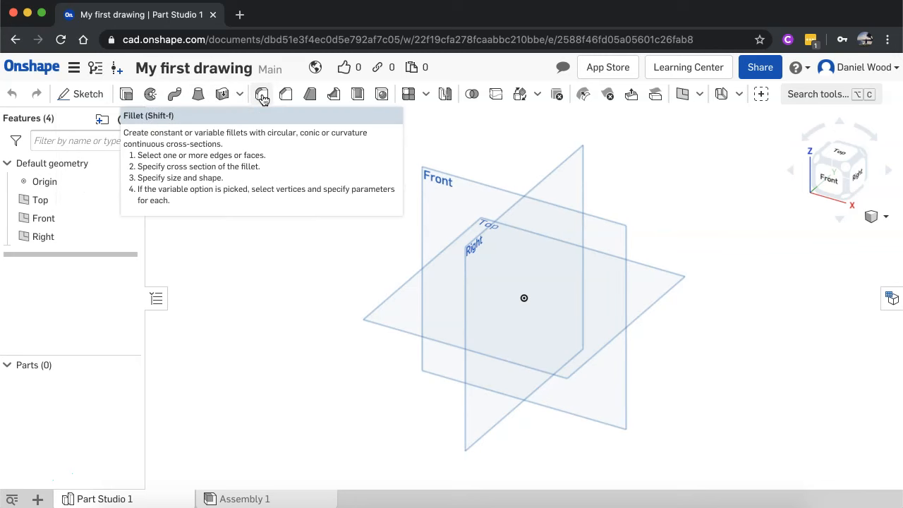
{"action": "mouse_move", "coordinate": [285, 94]}
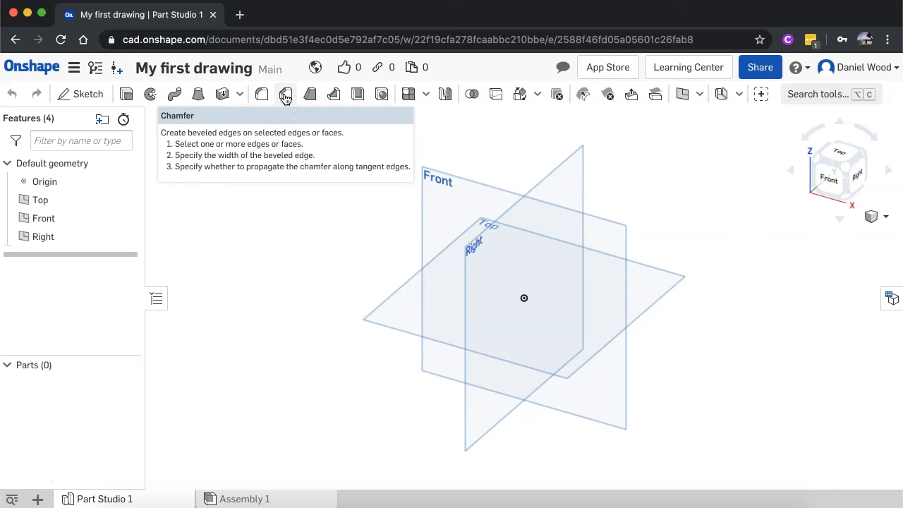
{"action": "mouse_move", "coordinate": [380, 94]}
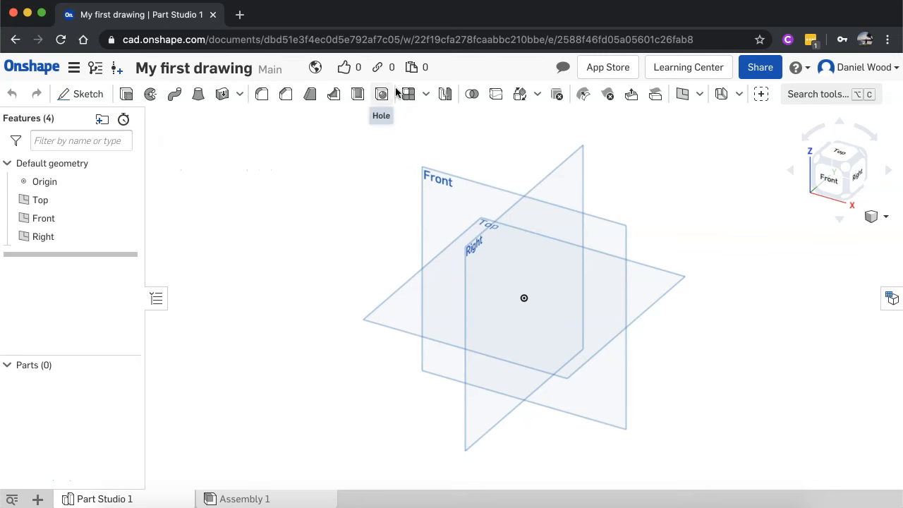
{"action": "mouse_move", "coordinate": [408, 94]}
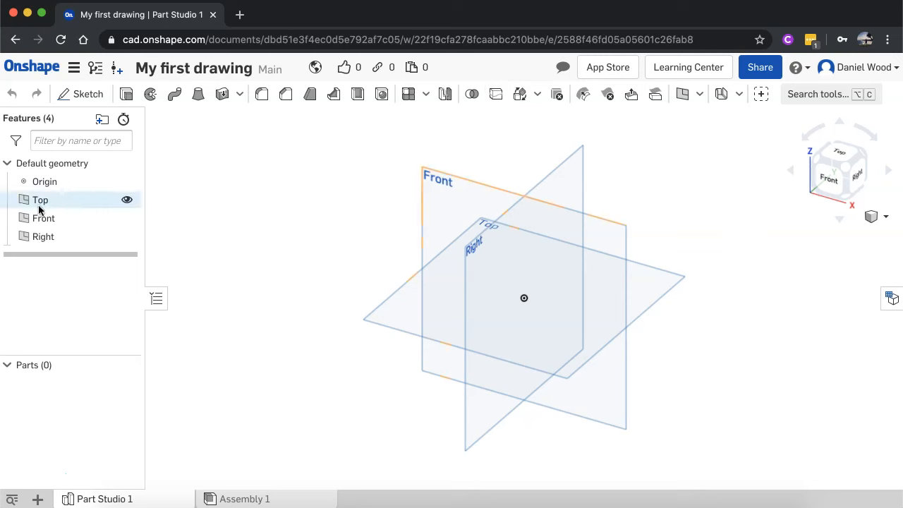
{"action": "left_click", "coordinate": [43, 218]}
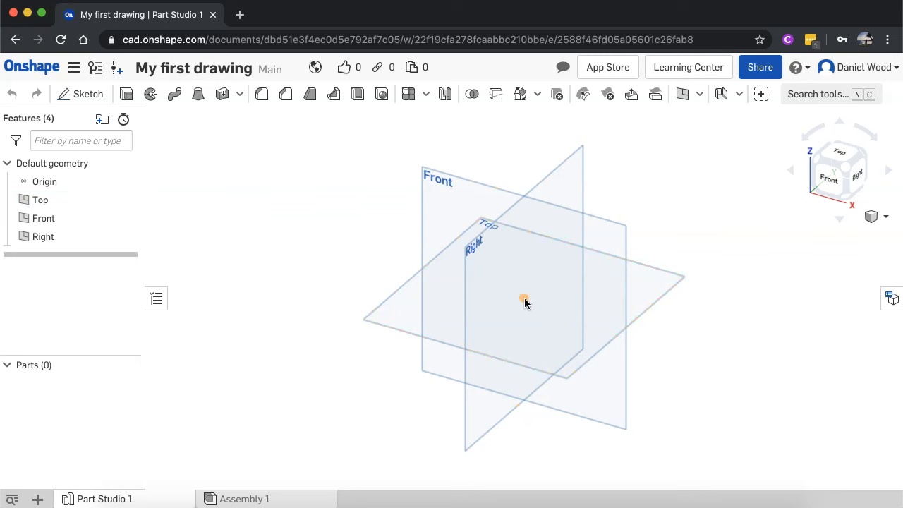
{"action": "left_click", "coordinate": [524, 298]}
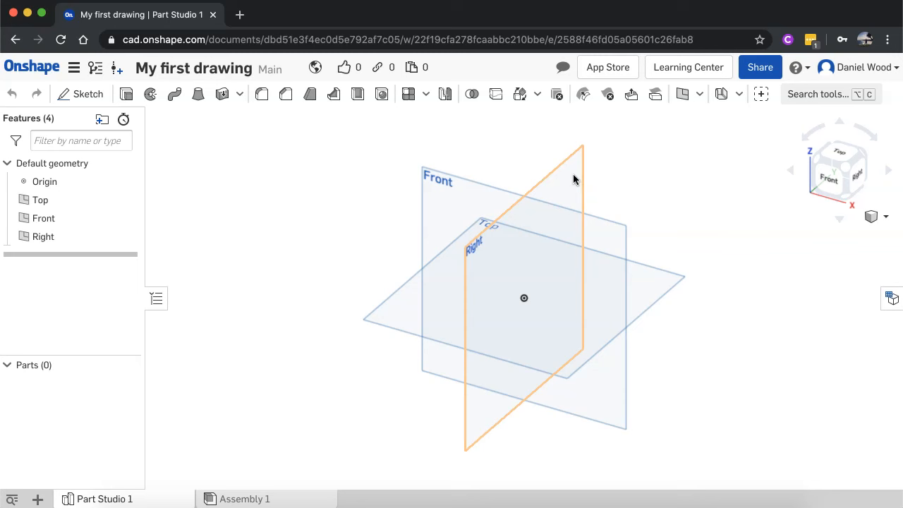
{"action": "mouse_move", "coordinate": [531, 212]}
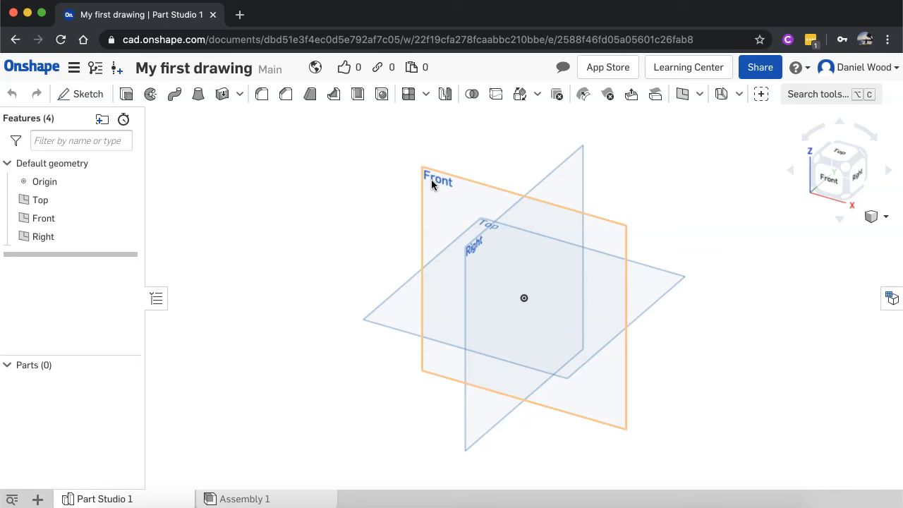
{"action": "mouse_move", "coordinate": [387, 202]}
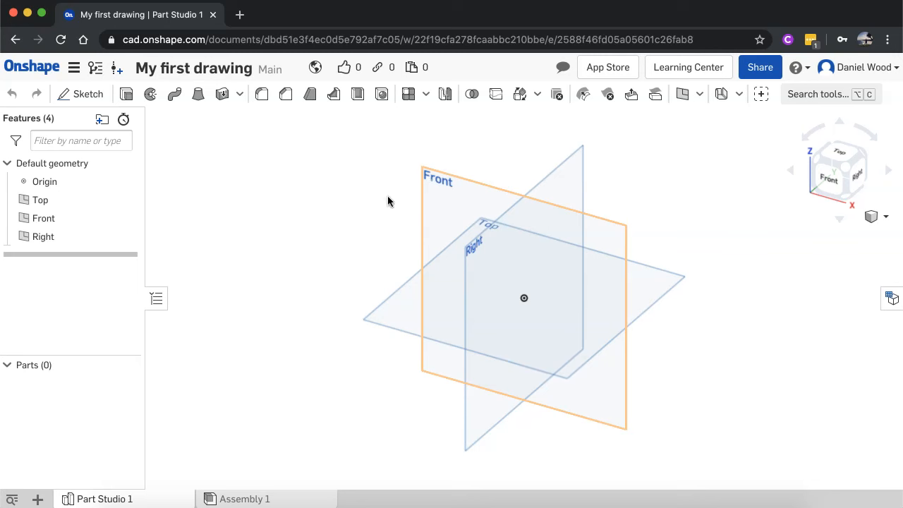